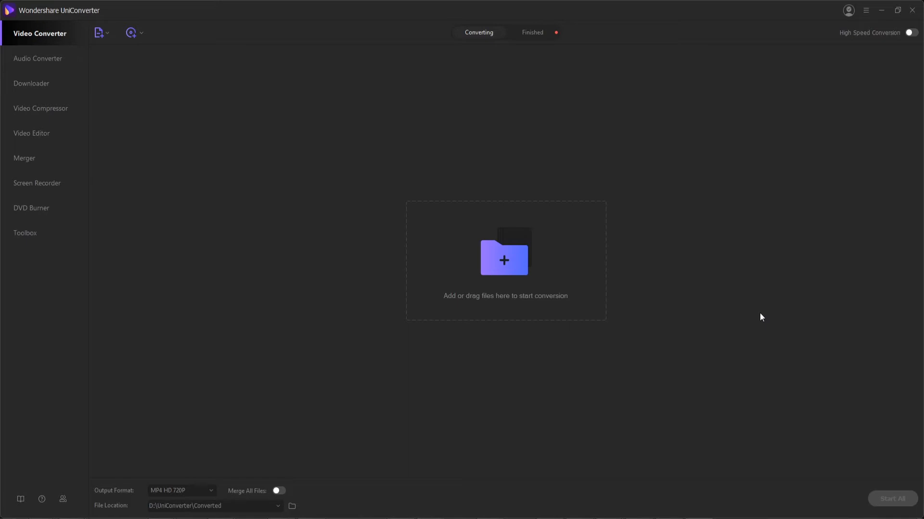
mouse_move(699, 185)
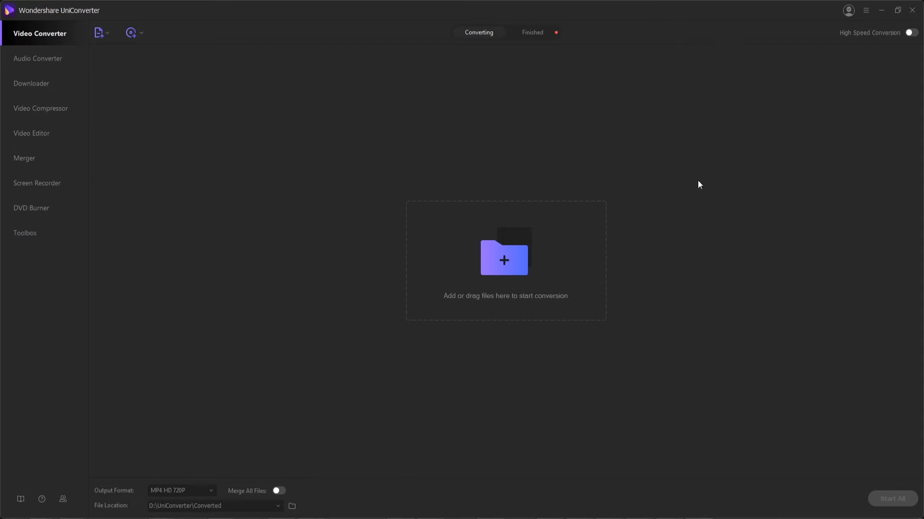
mouse_move(462, 143)
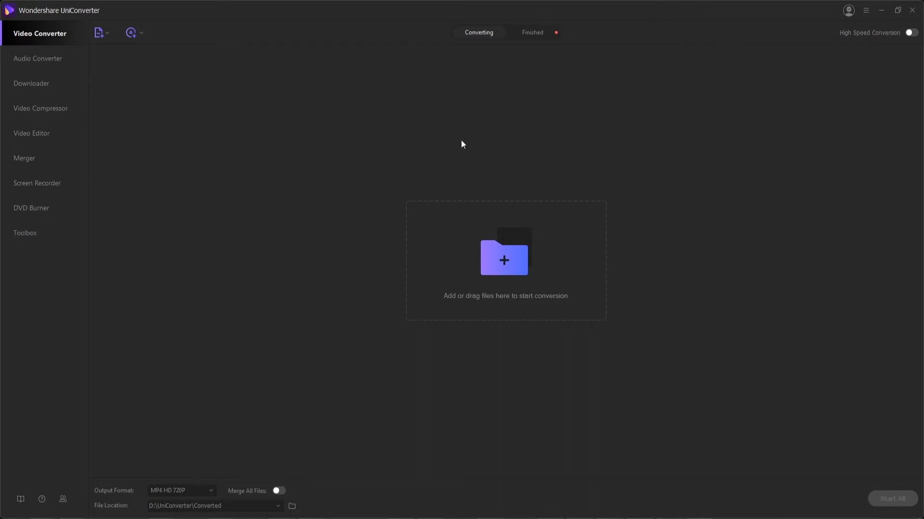
mouse_move(304, 171)
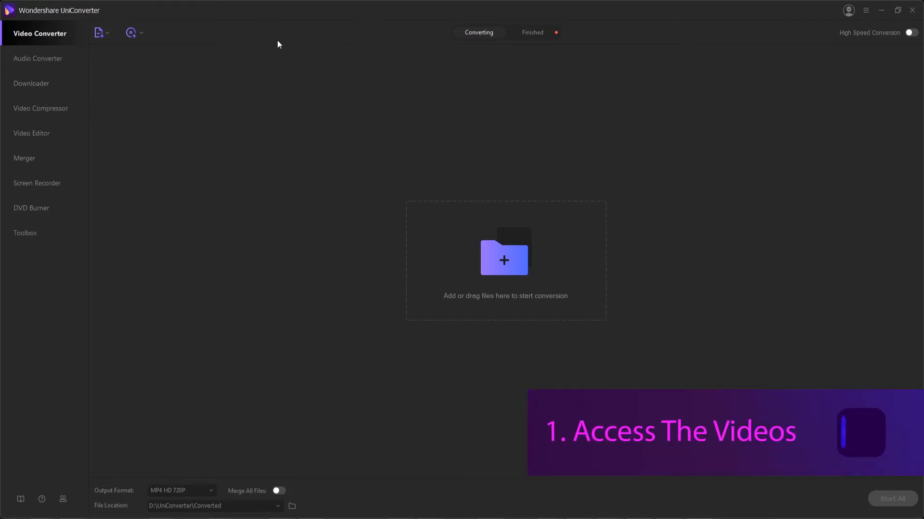
mouse_move(183, 133)
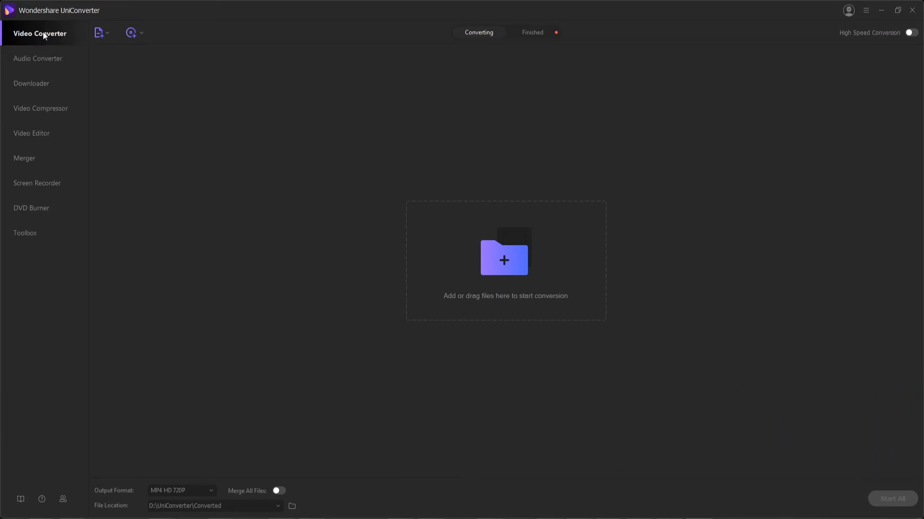
mouse_move(109, 36)
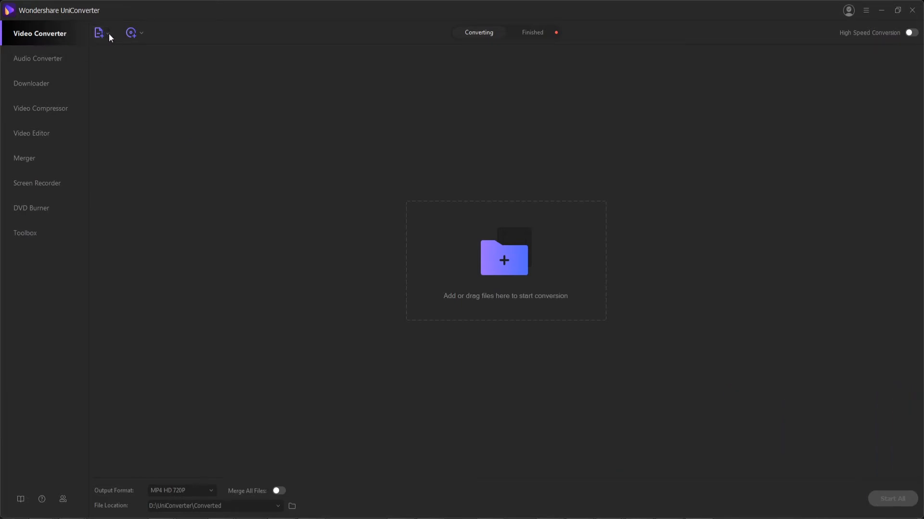
Browse drive F via Add from Device and mark the 798.65MB clip and its 4.00KB companion file.
left_click(98, 33)
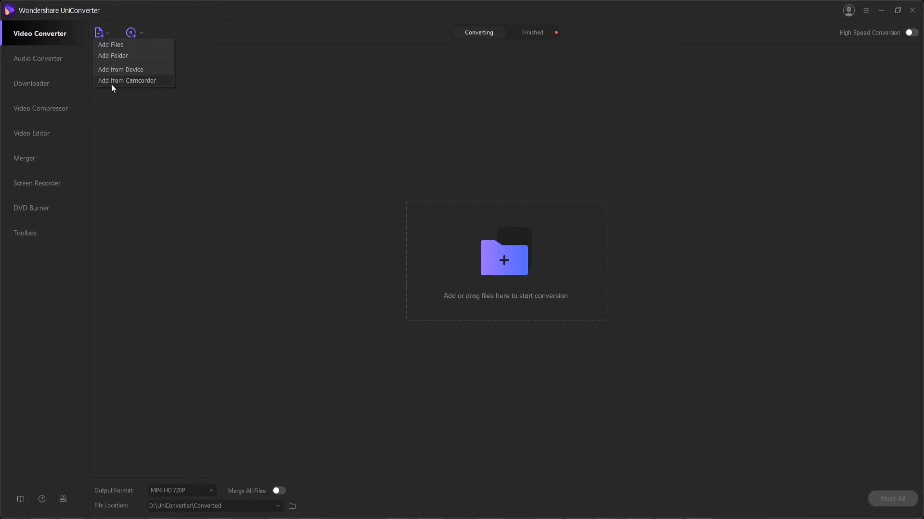
left_click(122, 69)
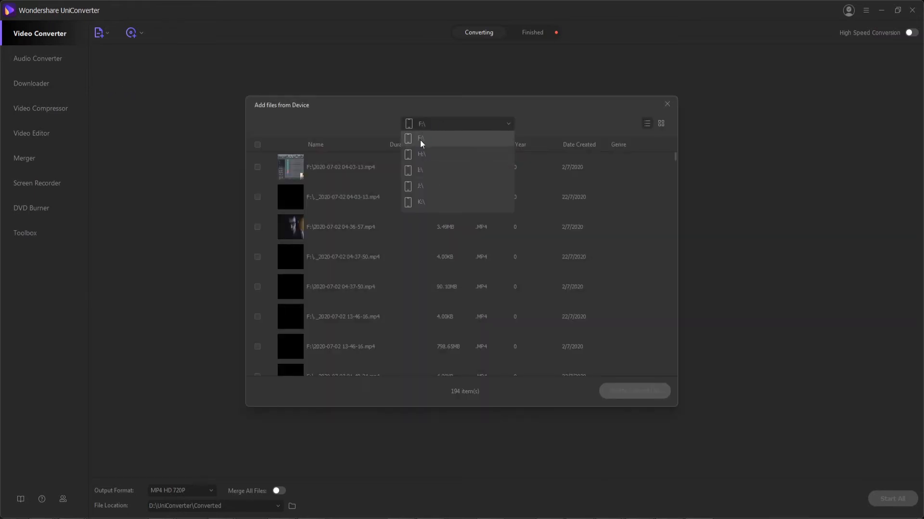
left_click(421, 124)
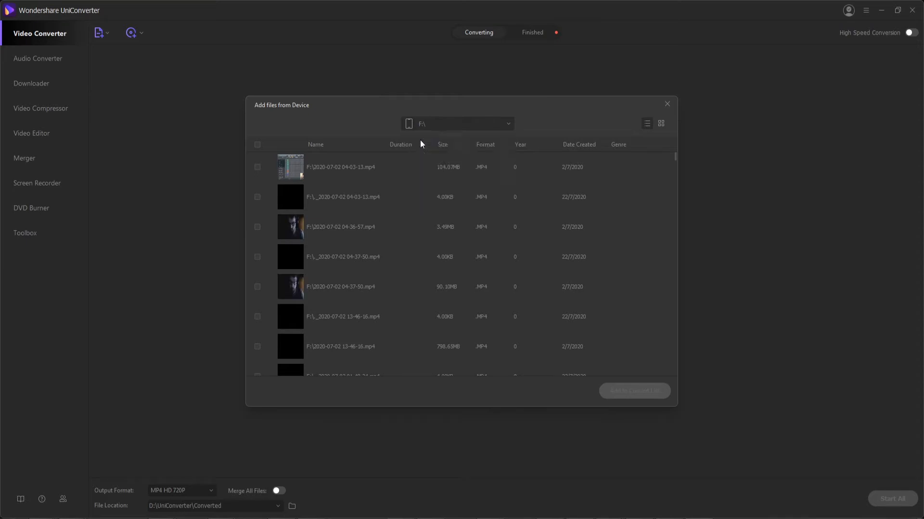
scroll("down", 3)
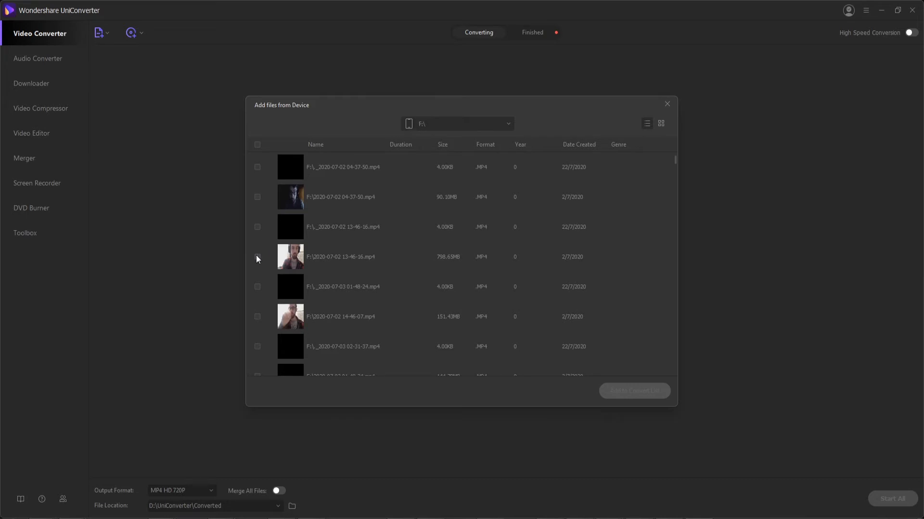
left_click(257, 257)
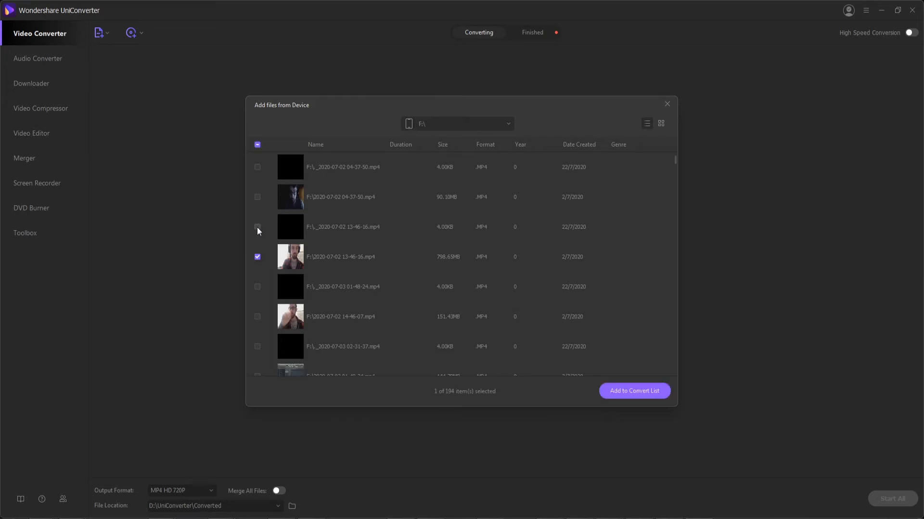
left_click(257, 227)
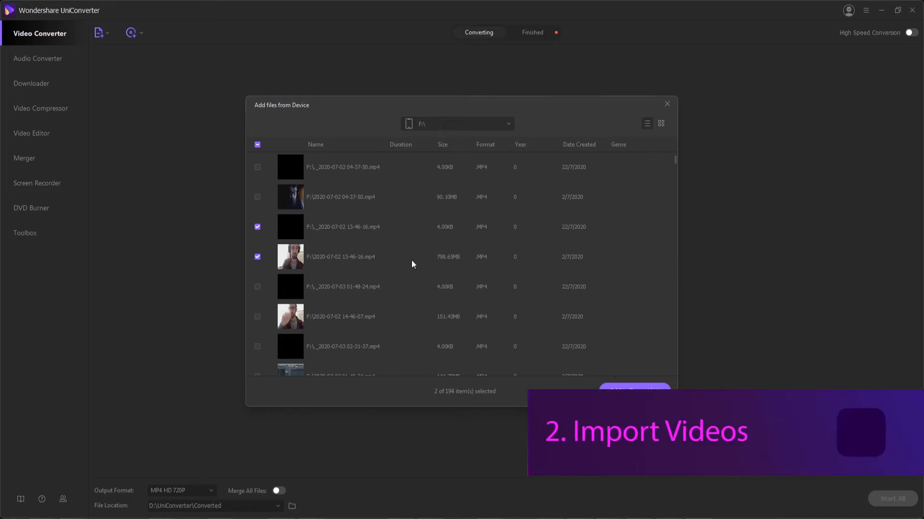
mouse_move(520, 241)
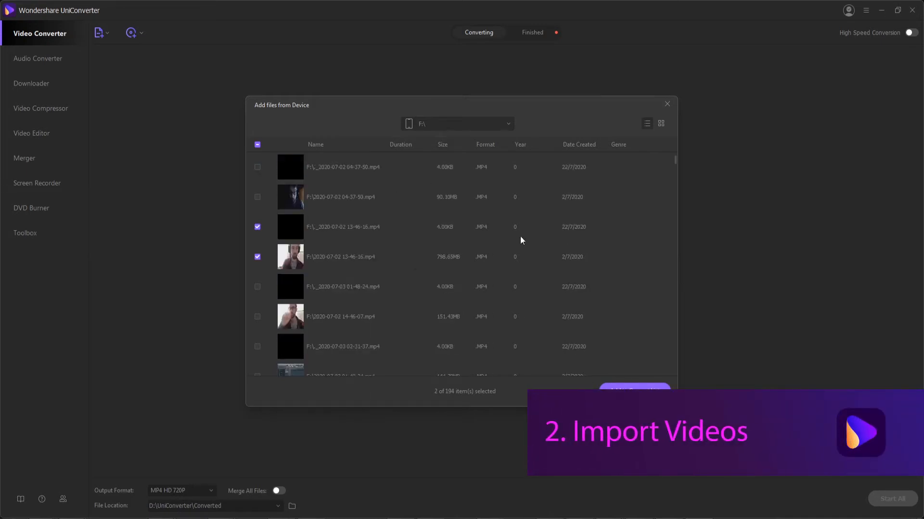
Preview the device files as thumbnails, return to the list and add the marked clips to the conversion list.
left_click(660, 124)
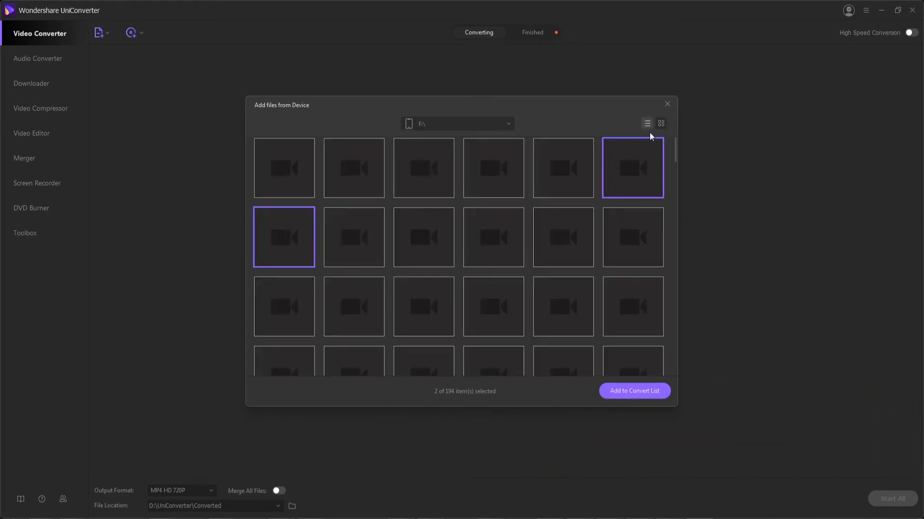
left_click(646, 124)
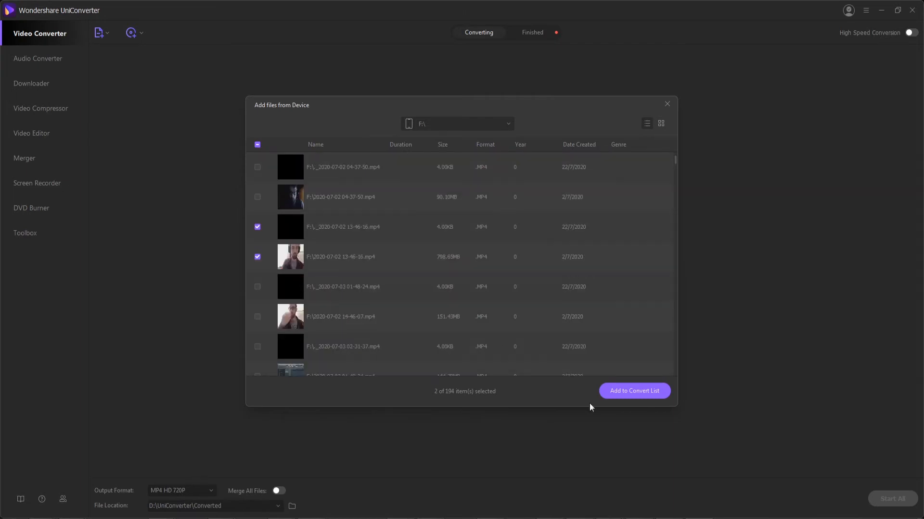
left_click(634, 391)
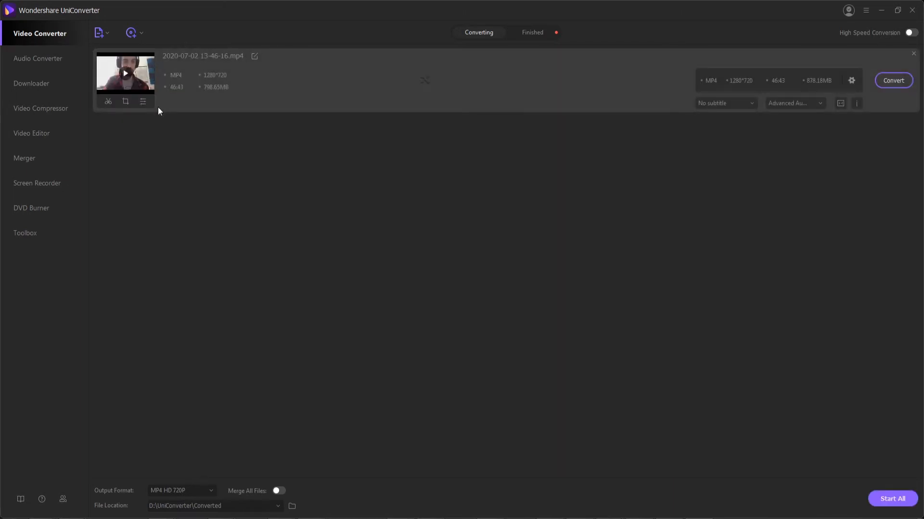
mouse_move(266, 101)
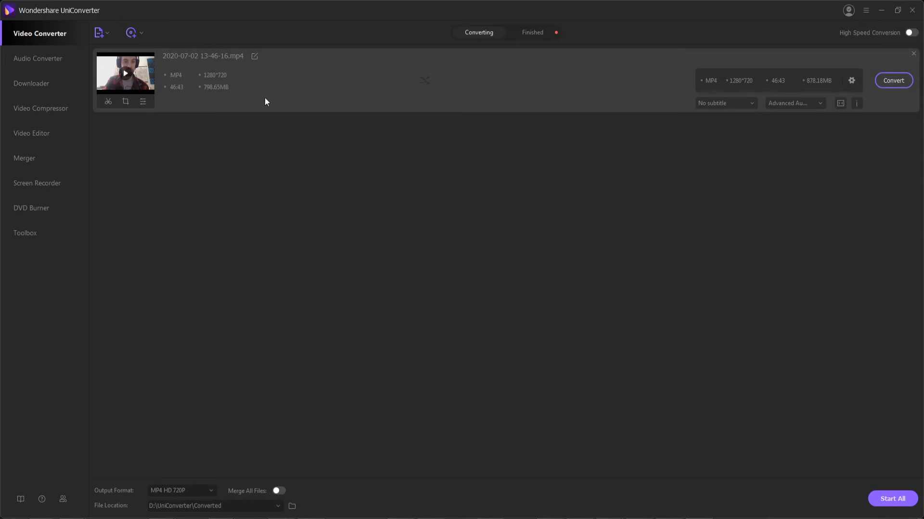
mouse_move(291, 129)
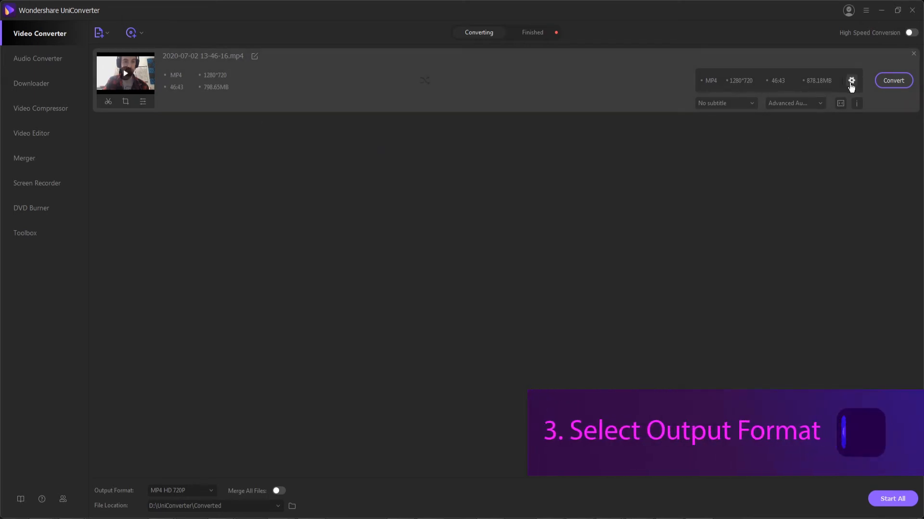
Choose MKV HD 1080P as the clip's output format from the format list.
left_click(850, 80)
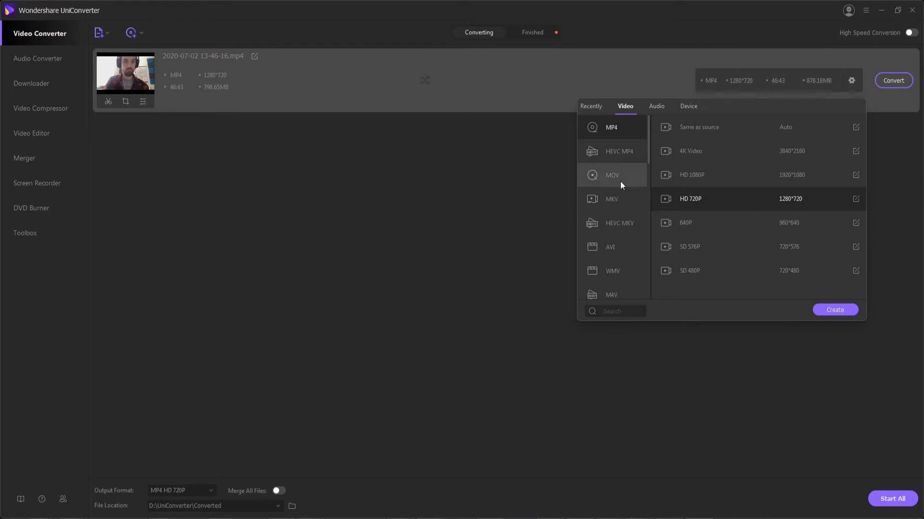
scroll("down", 3)
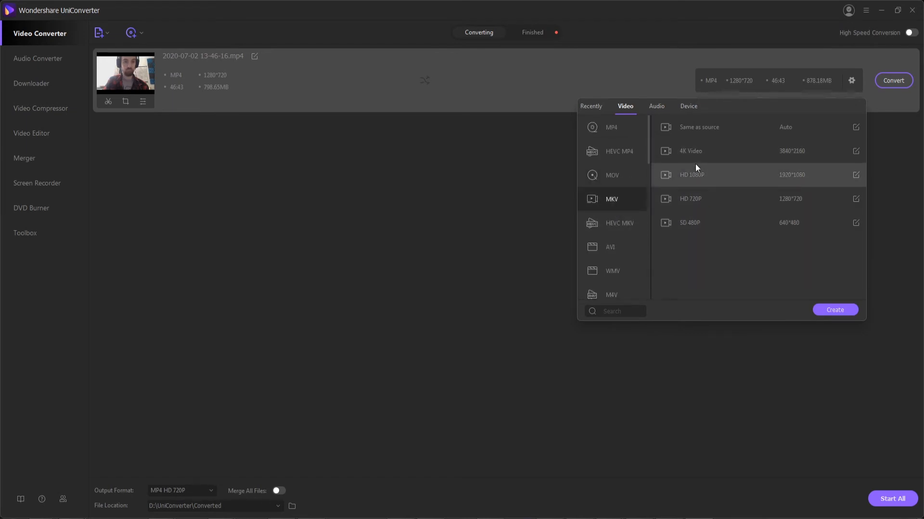
left_click(690, 175)
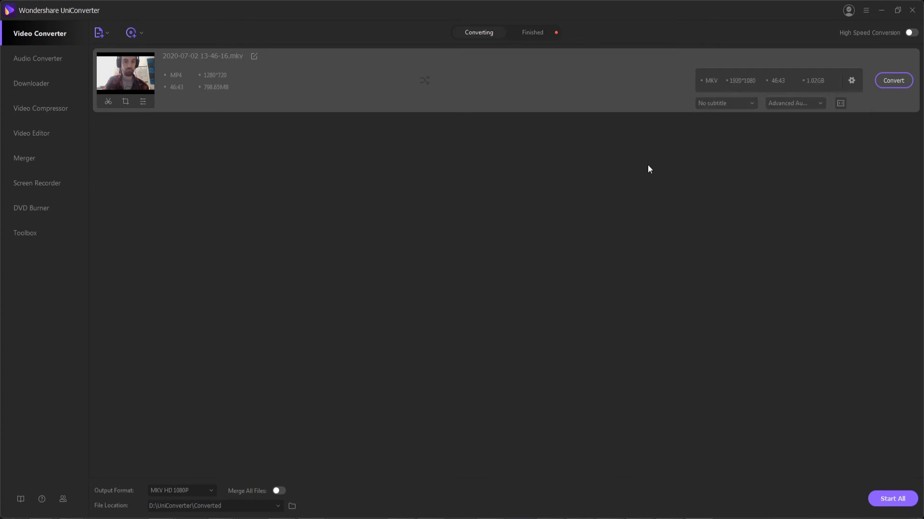
mouse_move(621, 212)
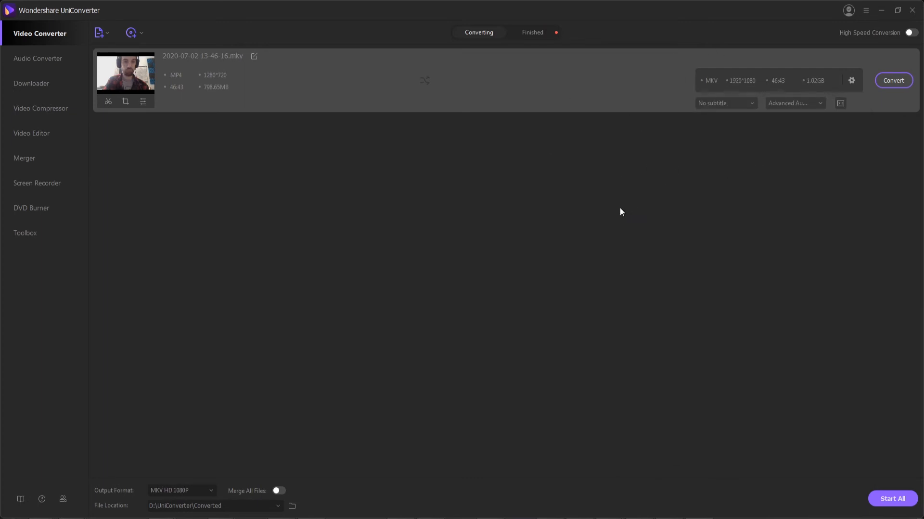
mouse_move(372, 241)
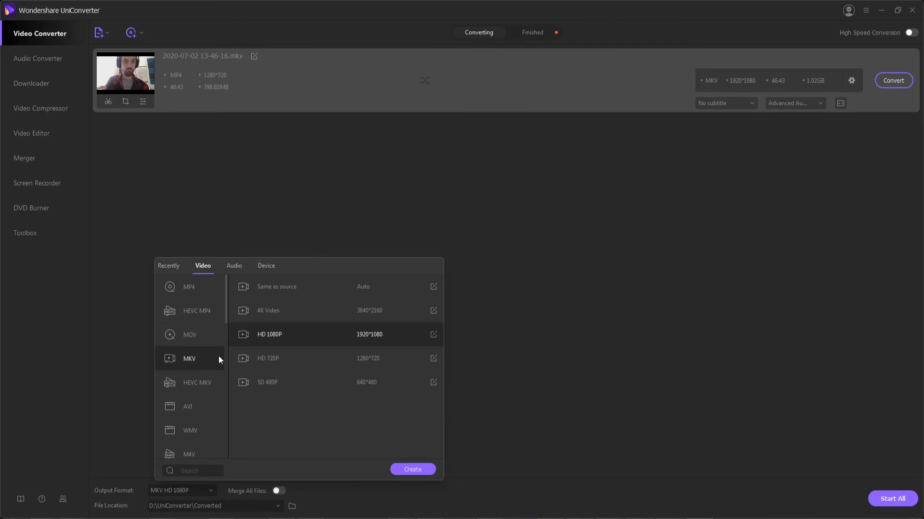
mouse_move(276, 510)
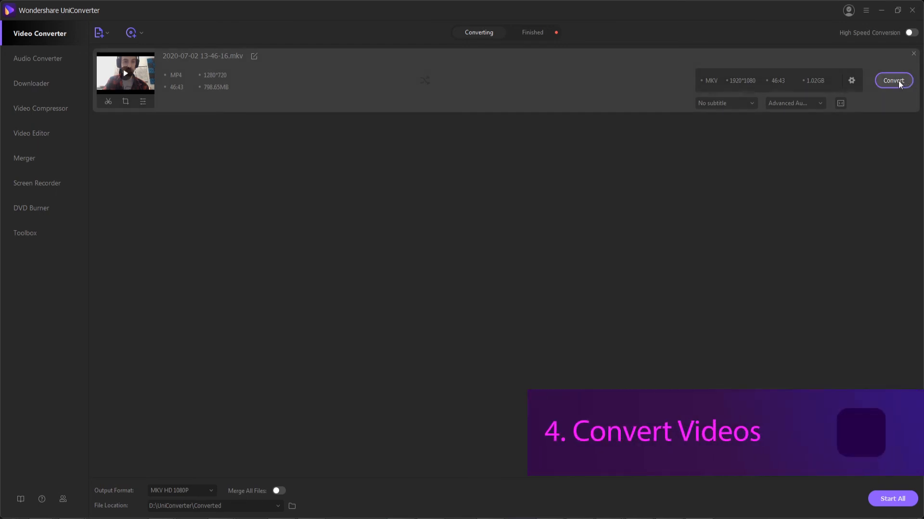
Start converting the clip to MKV, then stop the run so it returns to idle.
left_click(893, 81)
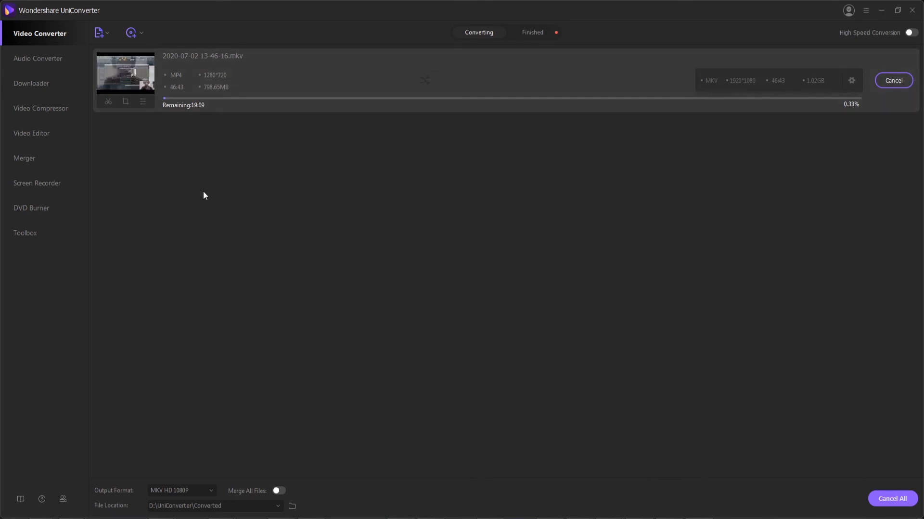
left_click(892, 80)
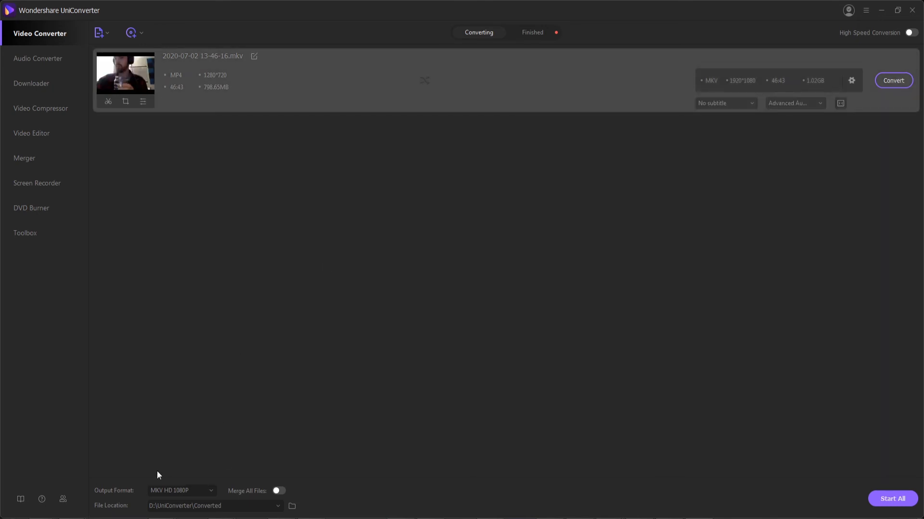
mouse_move(285, 510)
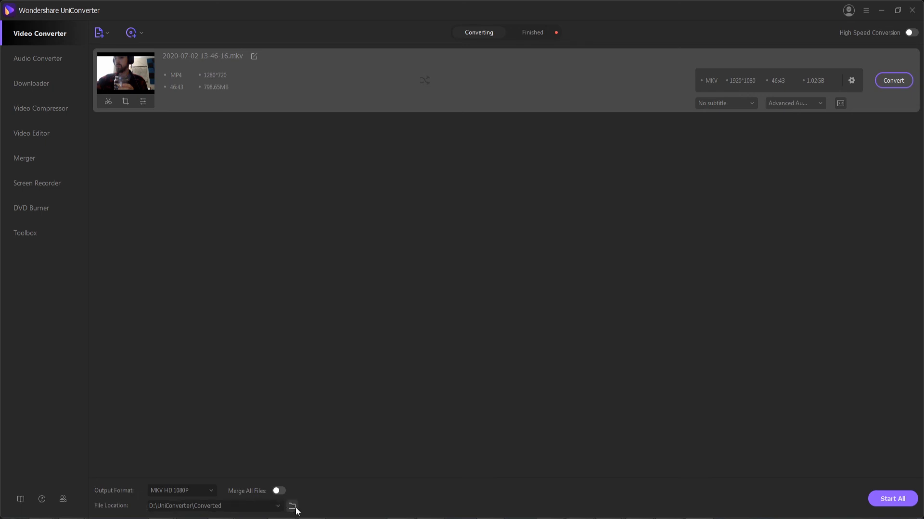
Show D:\UniConverter\Converted in Explorer, briefly selecting all items and clearing the selection.
left_click(293, 506)
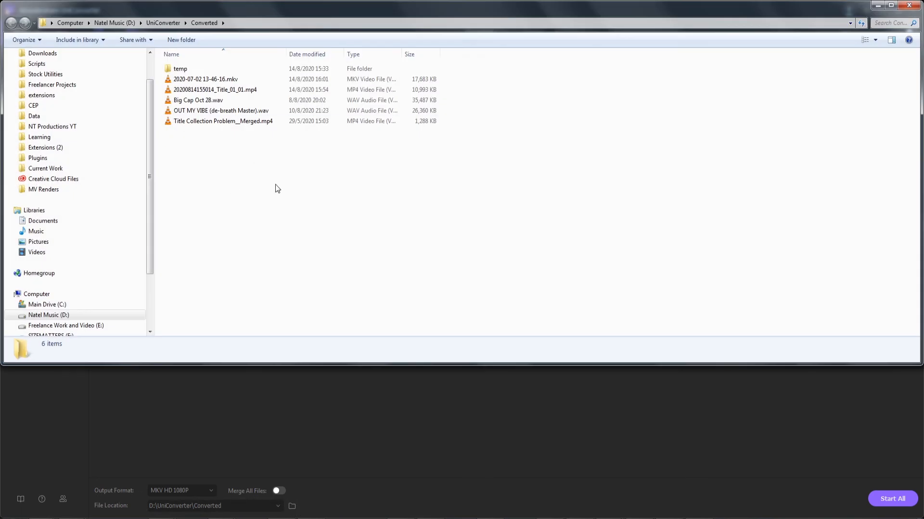
mouse_move(253, 191)
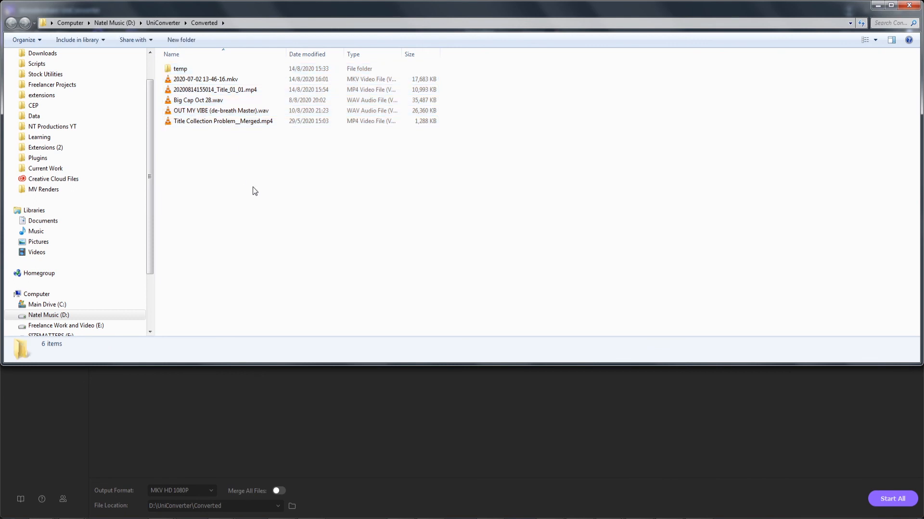
key("ctrl+a")
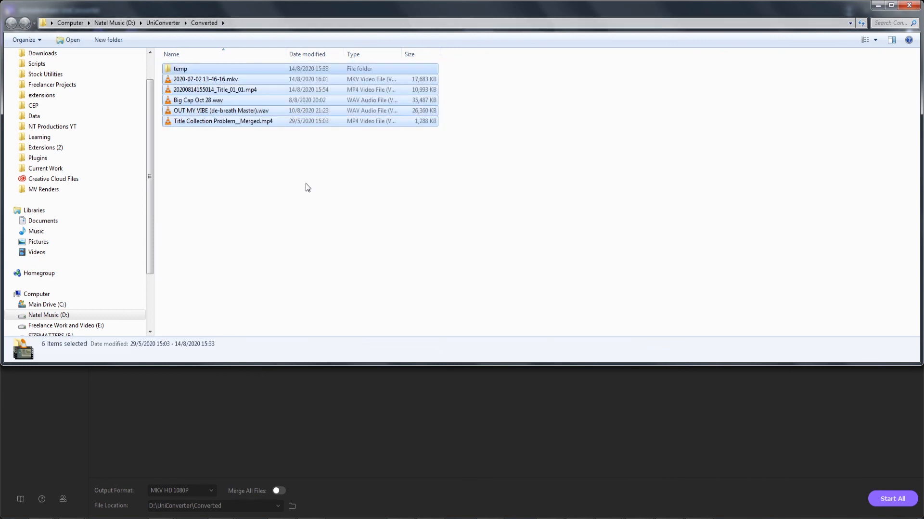
left_click(306, 188)
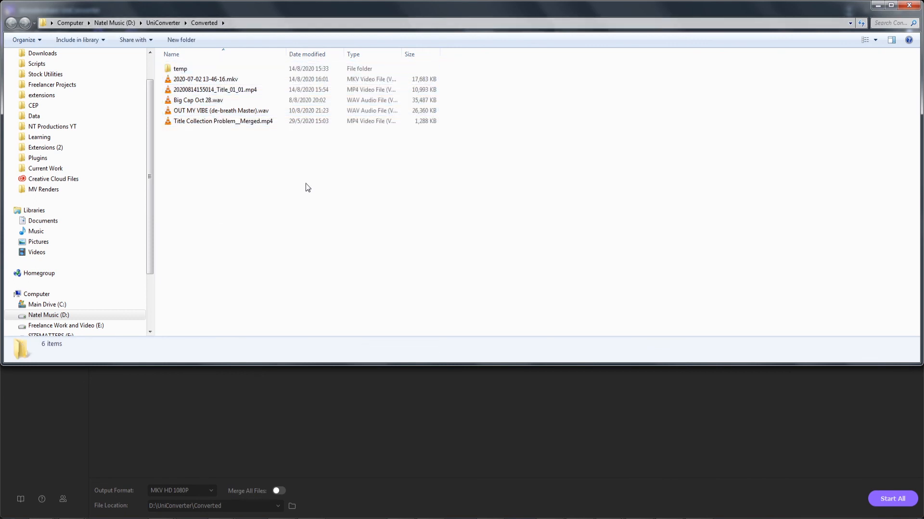